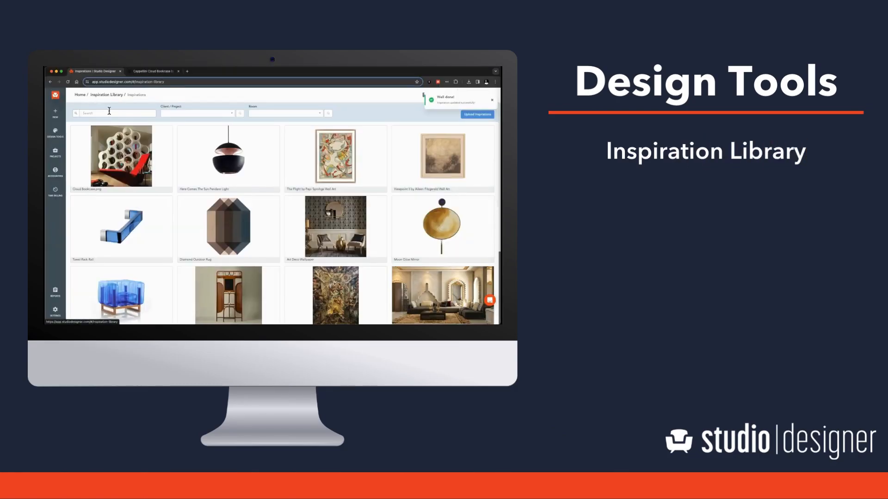
Start a Studio Designer inspiration capture on the product page and reveal the price fields
{"action": "left_click", "coordinate": [152, 71]}
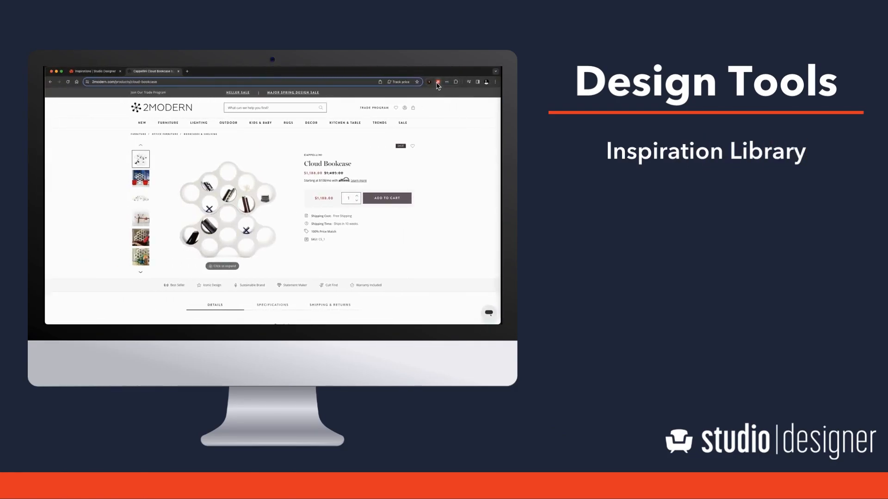
{"action": "left_click", "coordinate": [437, 83]}
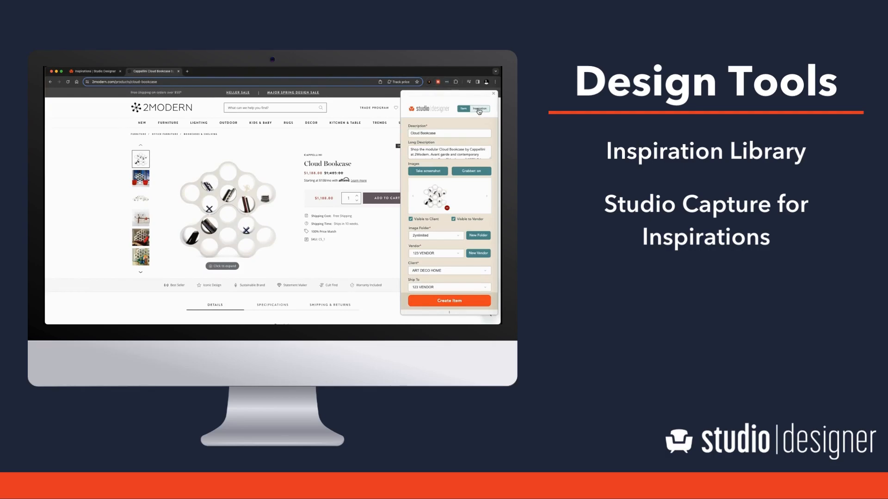
{"action": "left_click", "coordinate": [479, 109]}
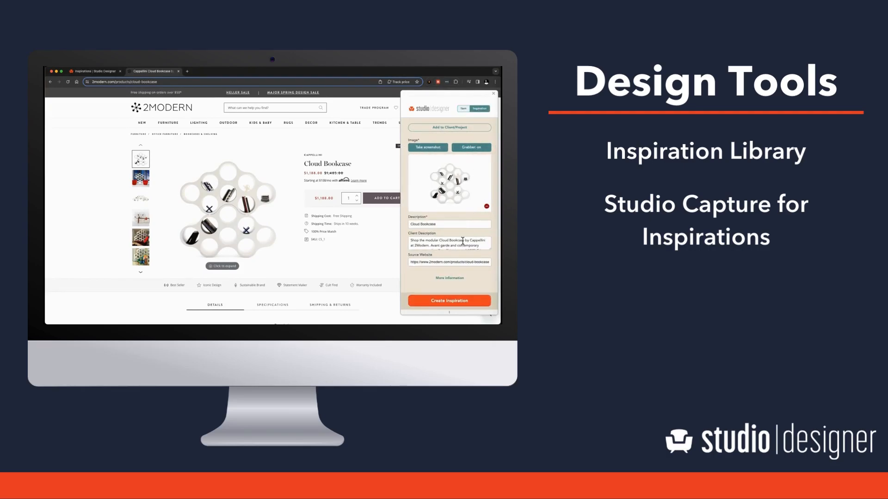
{"action": "left_click", "coordinate": [450, 278]}
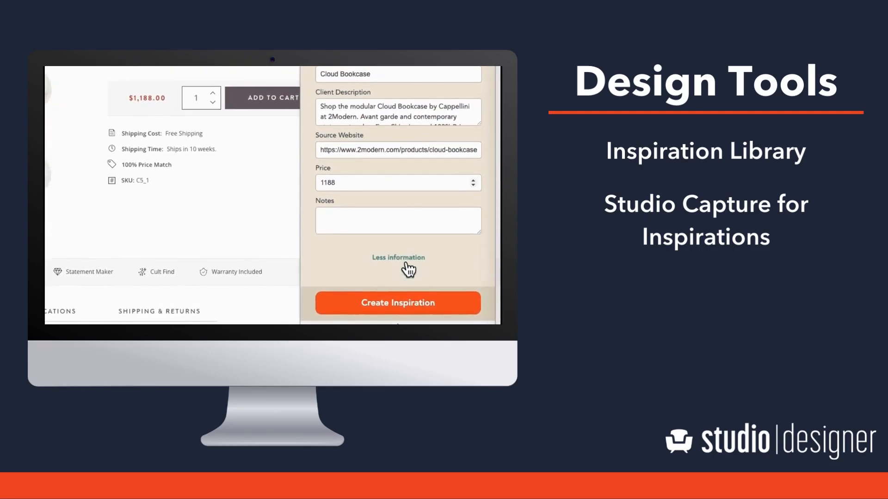
{"action": "left_click", "coordinate": [398, 302]}
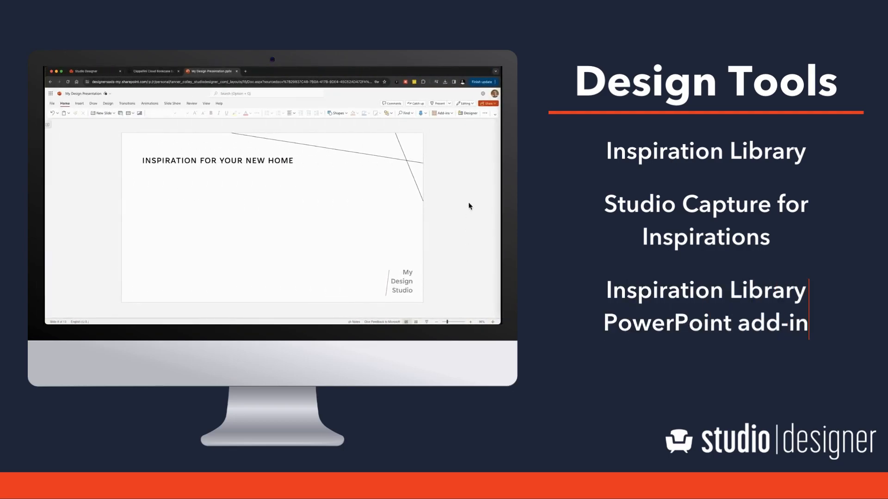
{"action": "left_click", "coordinate": [468, 94]}
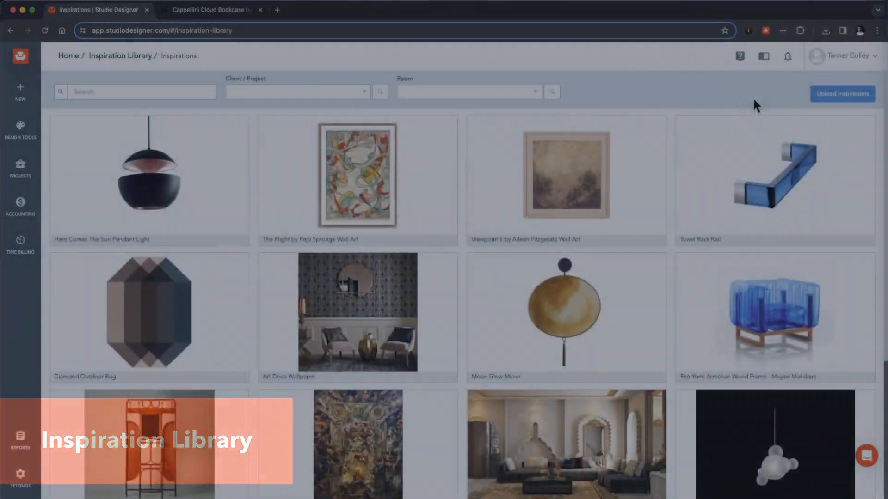
Create the Cloud Bookcase.png inspiration at 1,280.00 unit cost assigned to FUTURISTIC HOME and save it
{"action": "left_click", "coordinate": [841, 94]}
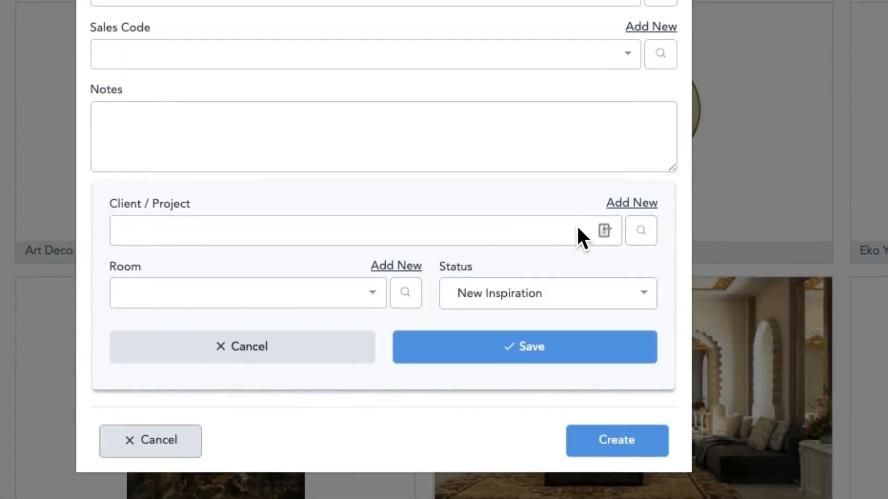
{"action": "type", "text": "FUTURISTIC HOME"}
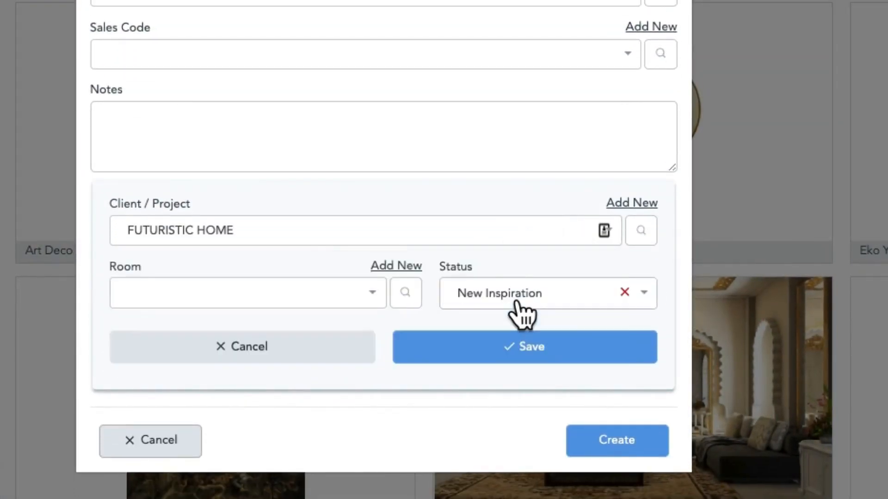
{"action": "left_click", "coordinate": [523, 347]}
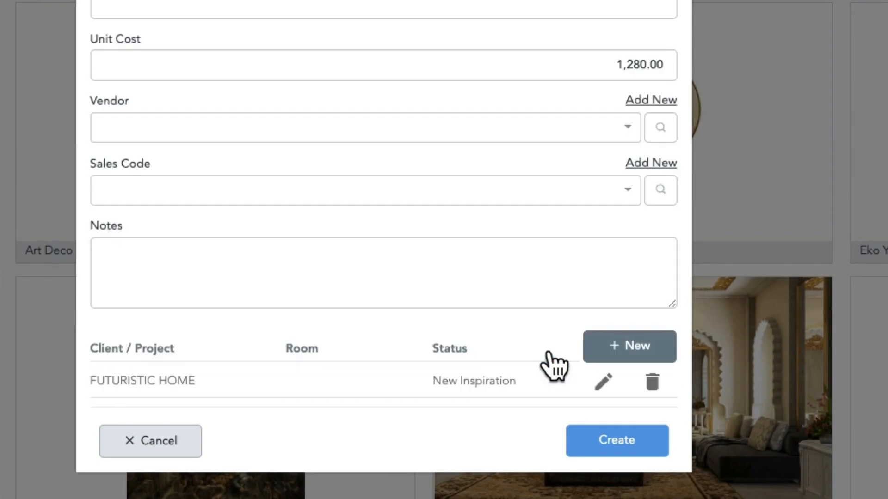
{"action": "left_click", "coordinate": [616, 440]}
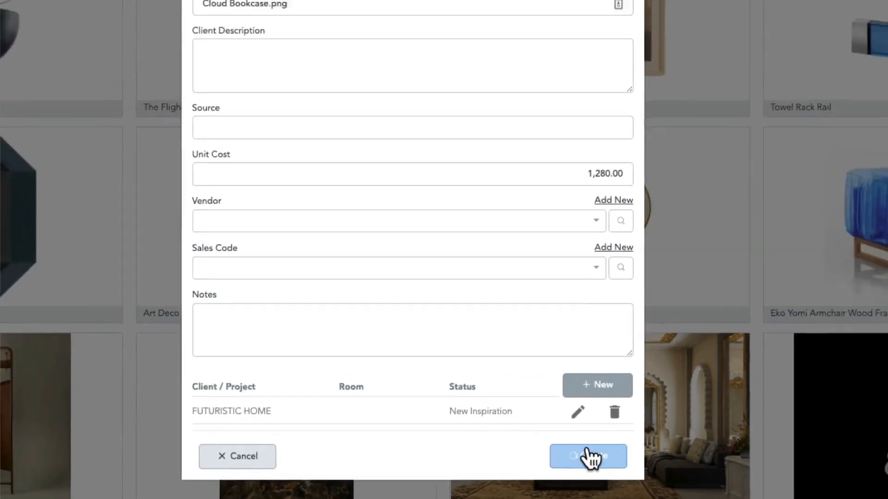
{"action": "left_click", "coordinate": [588, 456]}
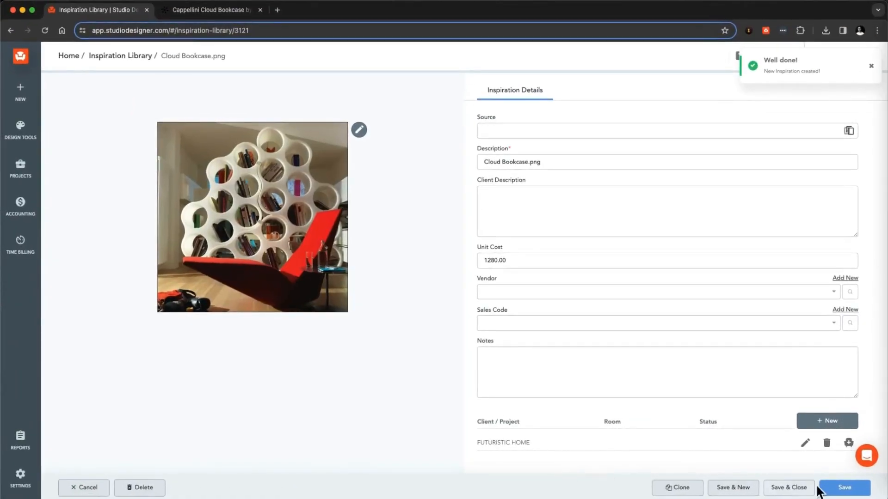
{"action": "left_click", "coordinate": [843, 487]}
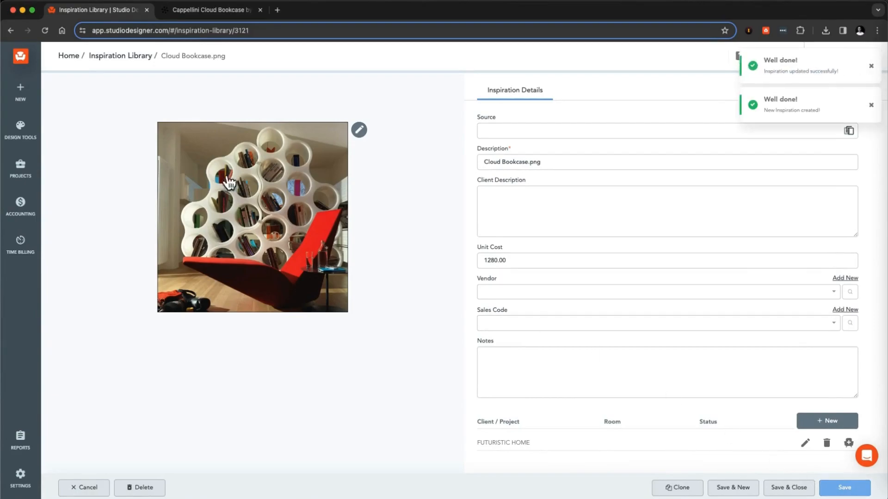
{"action": "left_click", "coordinate": [120, 55]}
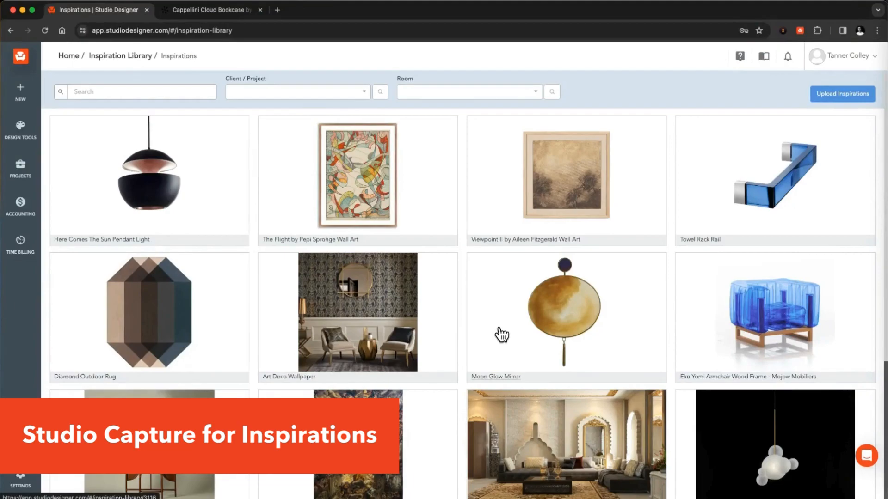
Capture 2Modern's Cloud Bookcase as an inspiration with description, source link and 1188 price
{"action": "left_click", "coordinate": [210, 9]}
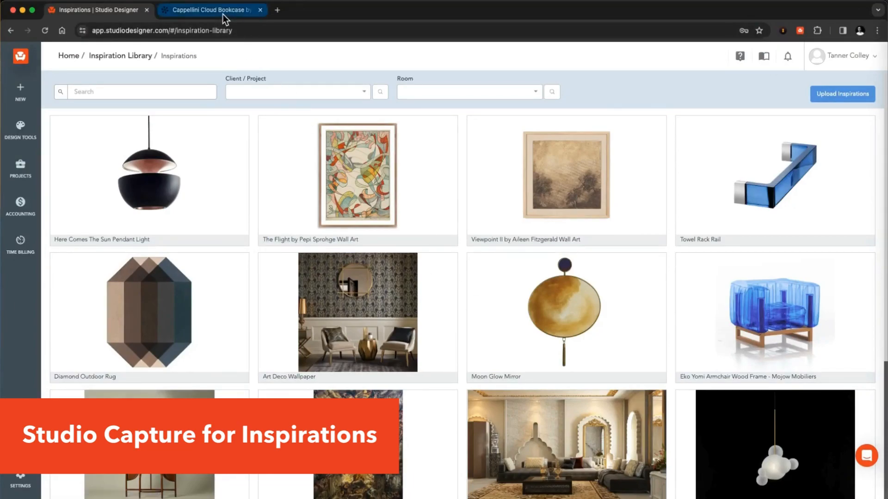
{"action": "left_click", "coordinate": [211, 9]}
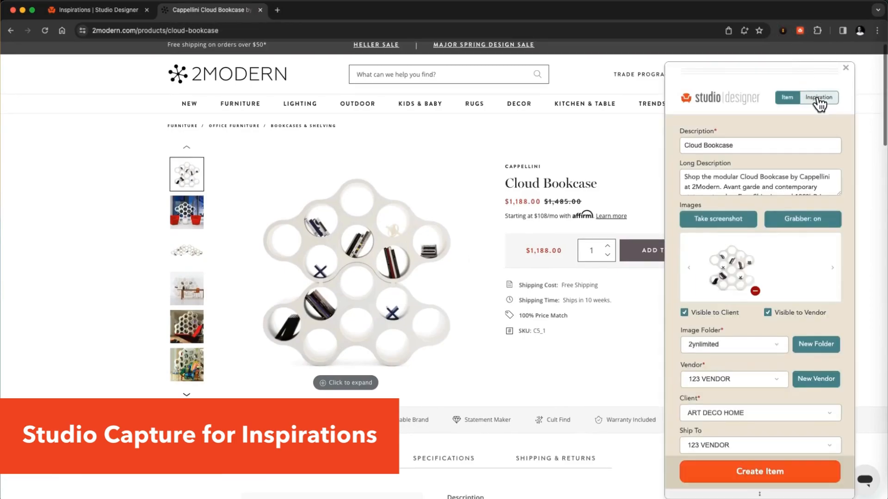
{"action": "left_click", "coordinate": [818, 97]}
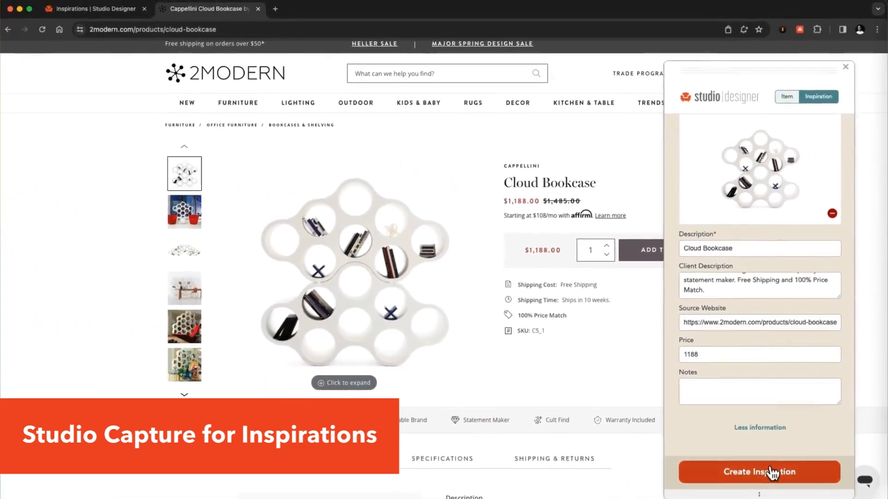
{"action": "left_click", "coordinate": [758, 472]}
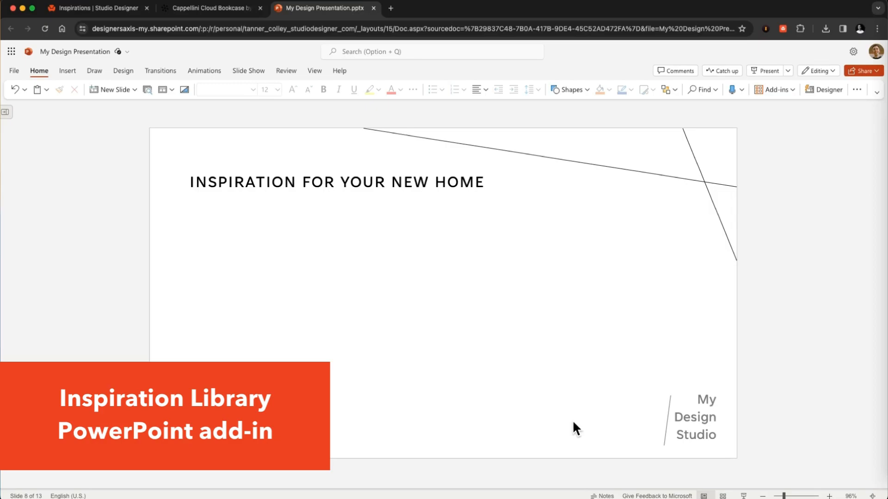
{"action": "mouse_move", "coordinate": [848, 157]}
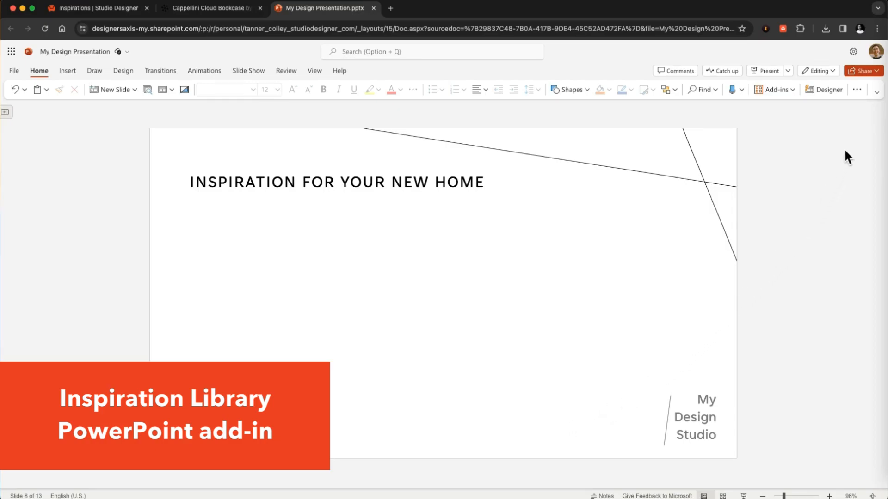
Show the Studio Designer Inspiration Library add-in pane beside the slide
{"action": "left_click", "coordinate": [856, 90]}
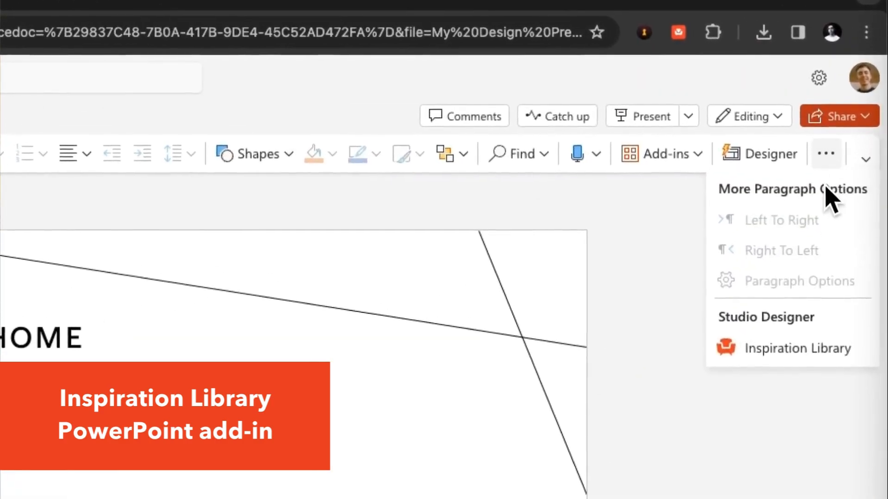
{"action": "left_click", "coordinate": [795, 349]}
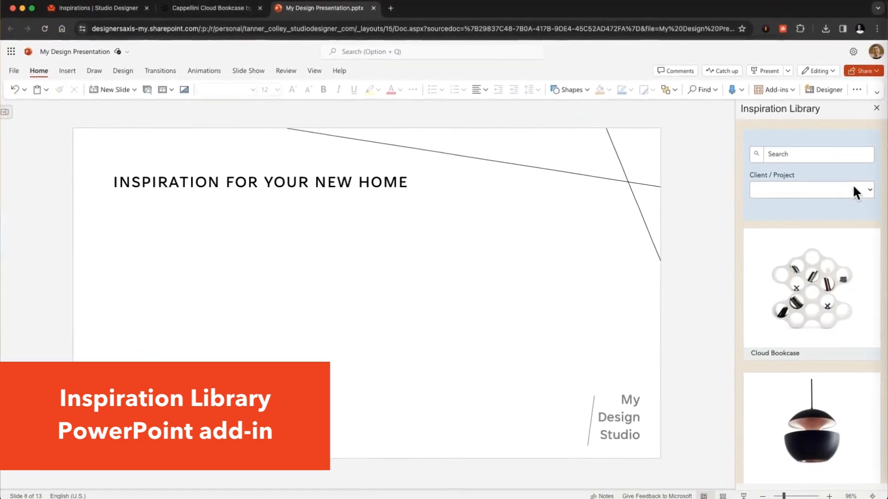
{"action": "scroll", "scroll_direction": "down", "scroll_amount": 3}
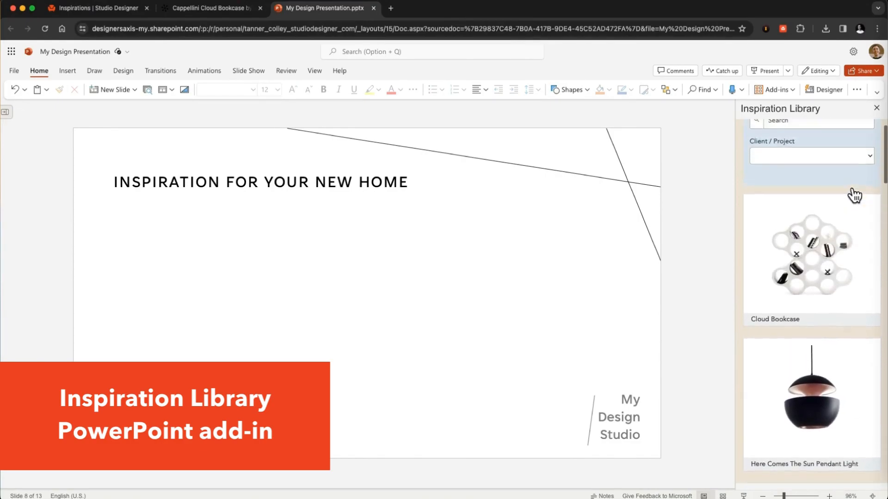
Filter the pane to FUTURISTIC HOME and choose the Cloud Bookcase inspiration for the slide
{"action": "left_click", "coordinate": [810, 155]}
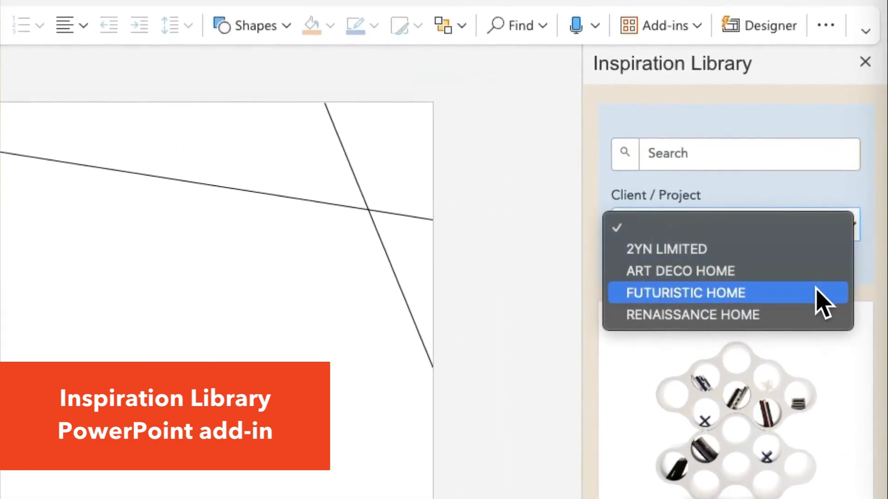
{"action": "left_click", "coordinate": [685, 293]}
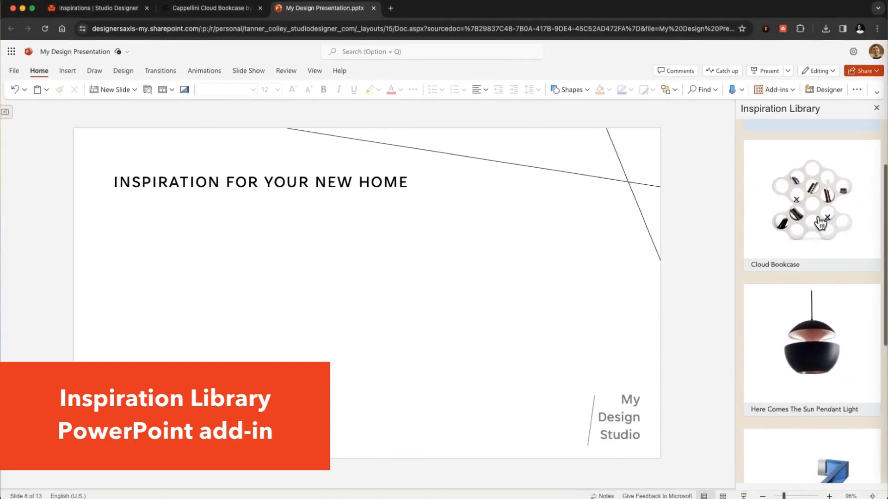
{"action": "left_click", "coordinate": [810, 198]}
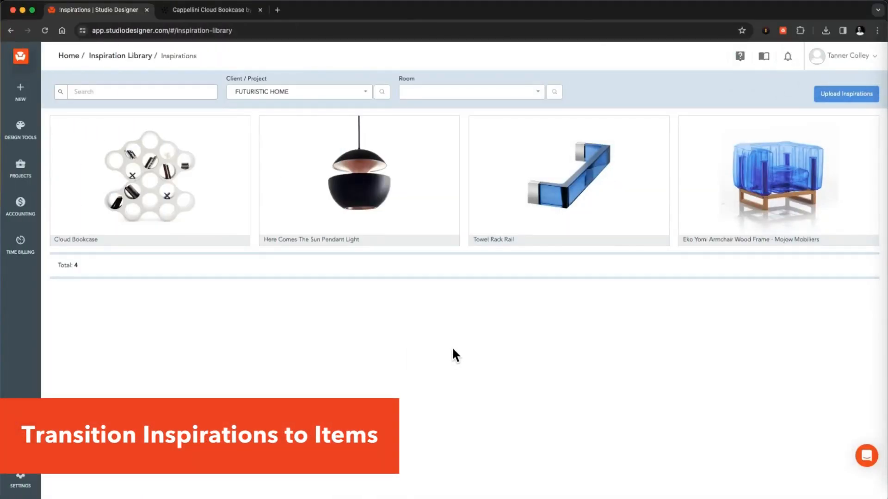
{"action": "left_click", "coordinate": [150, 176]}
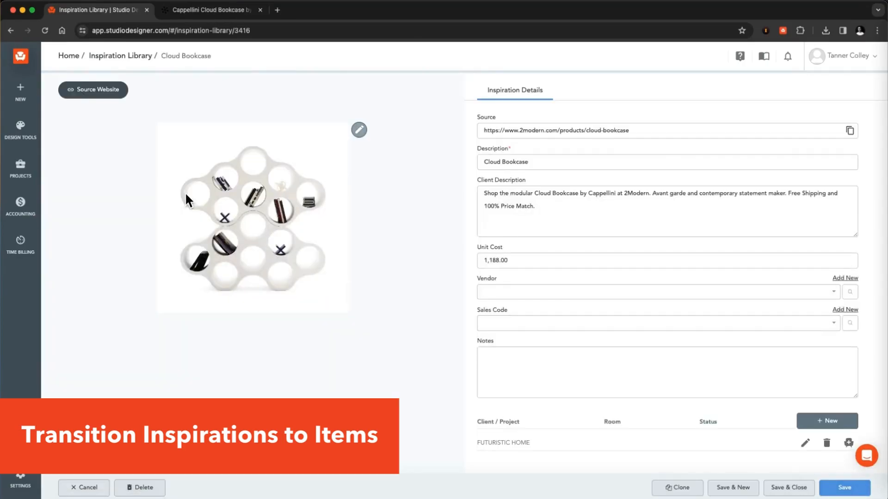